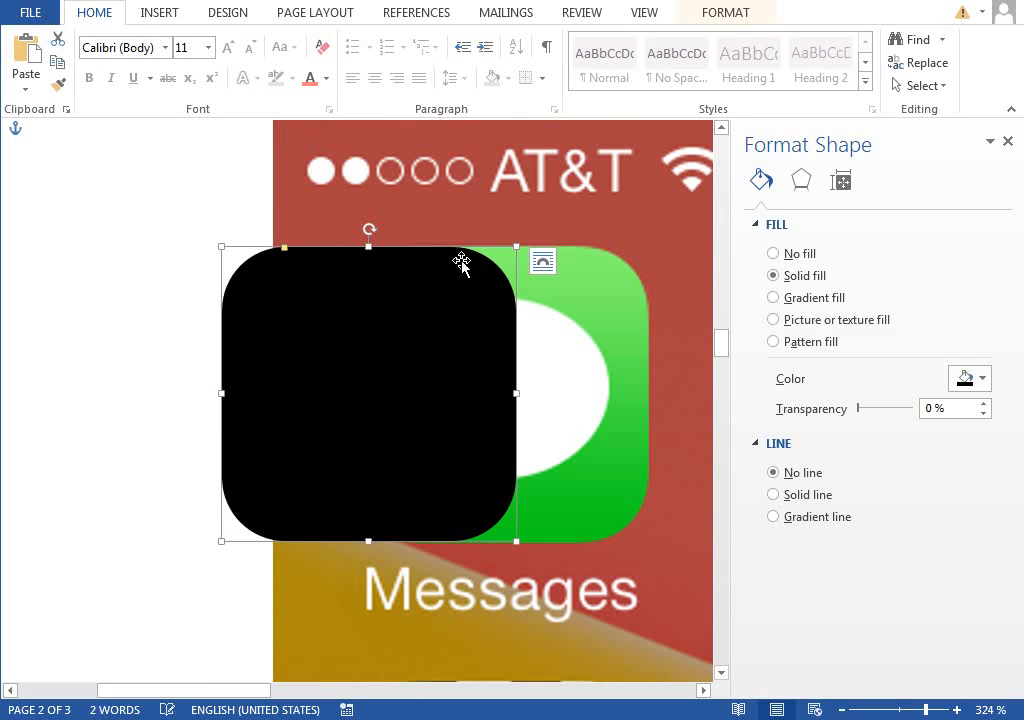
mouse_move(584, 296)
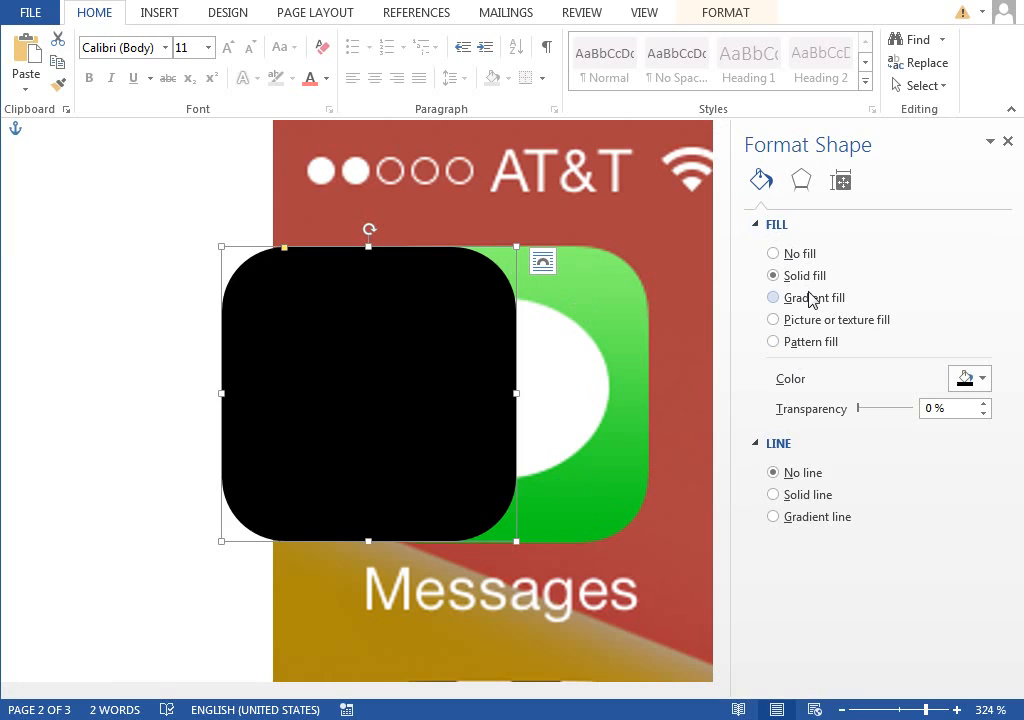
Step: Switch the rounded square to a gradient fill and bring up More Colors for its end stop
click(772, 296)
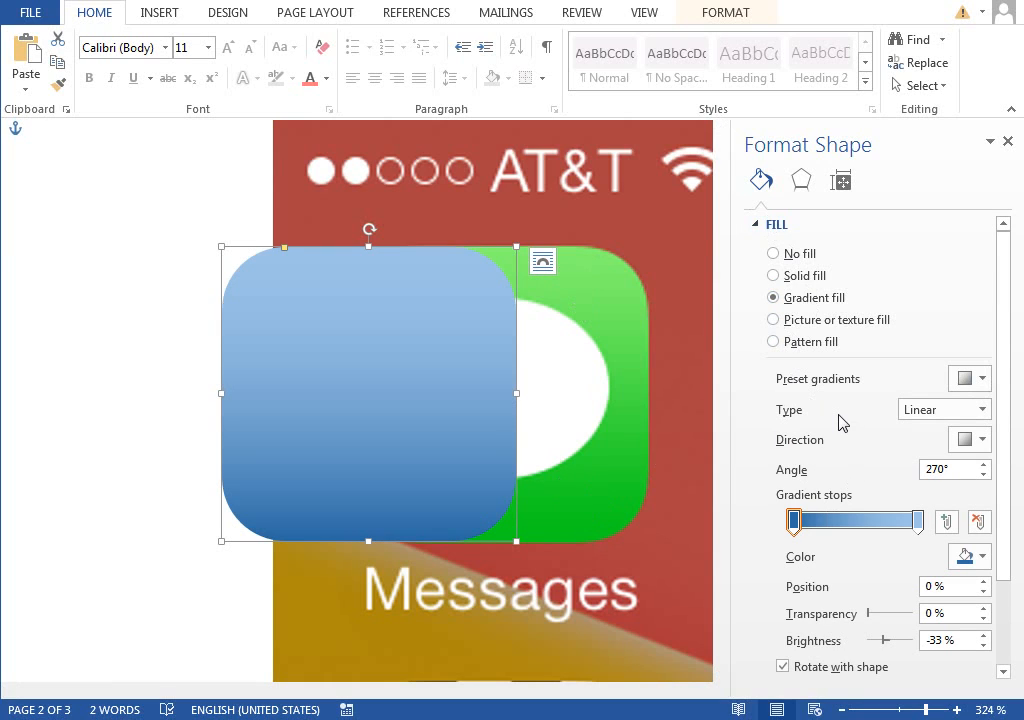
click(916, 520)
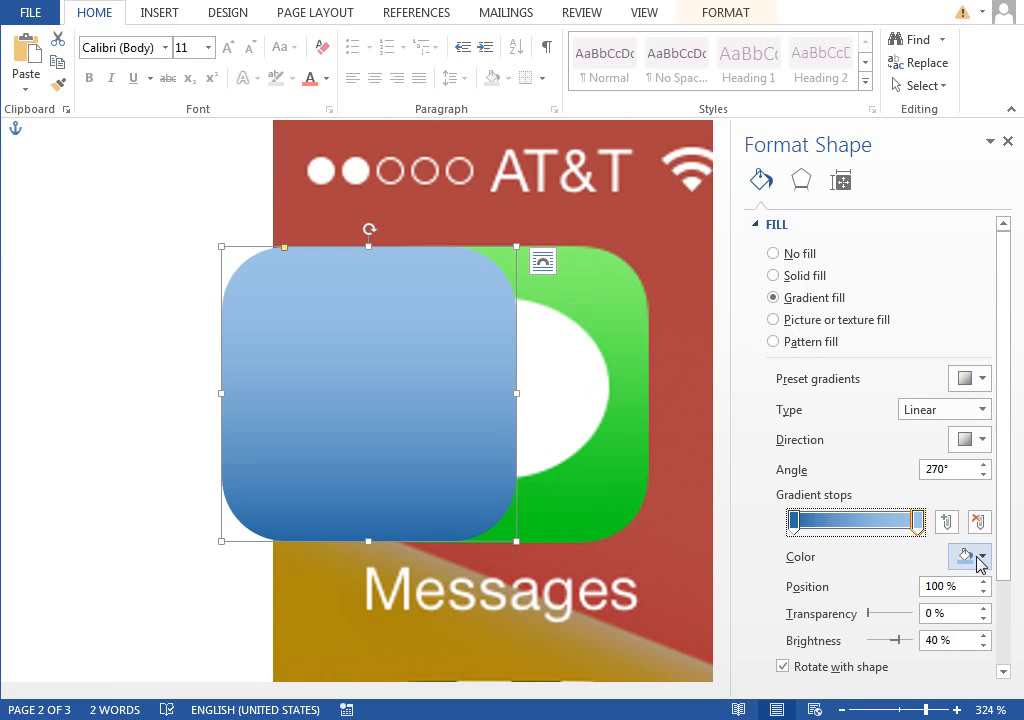
click(914, 520)
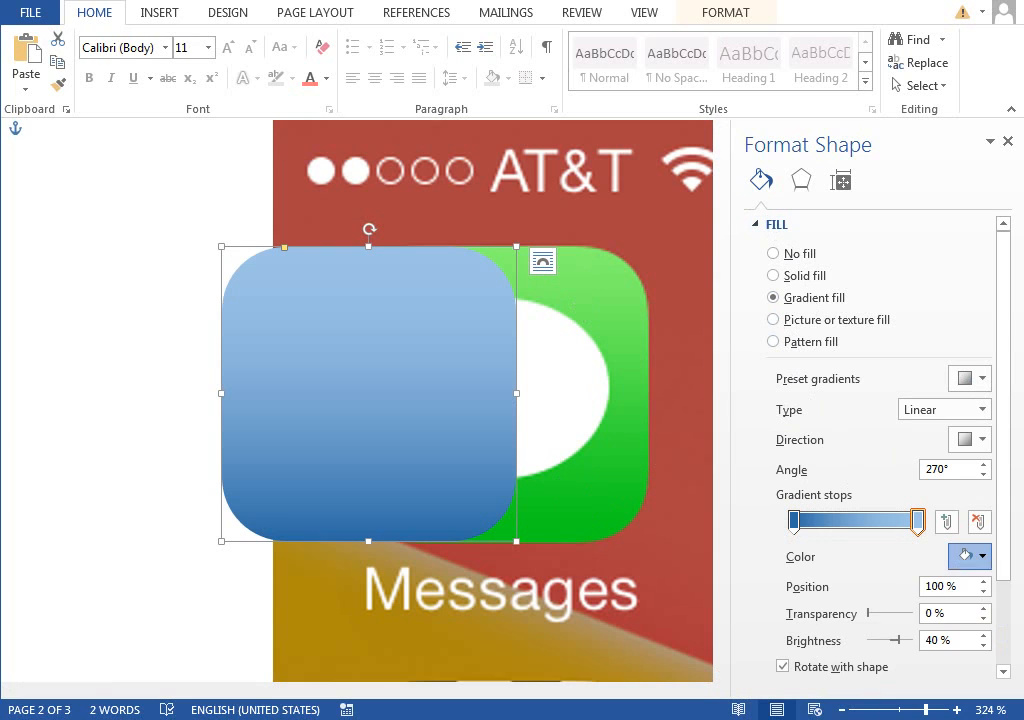
click(980, 556)
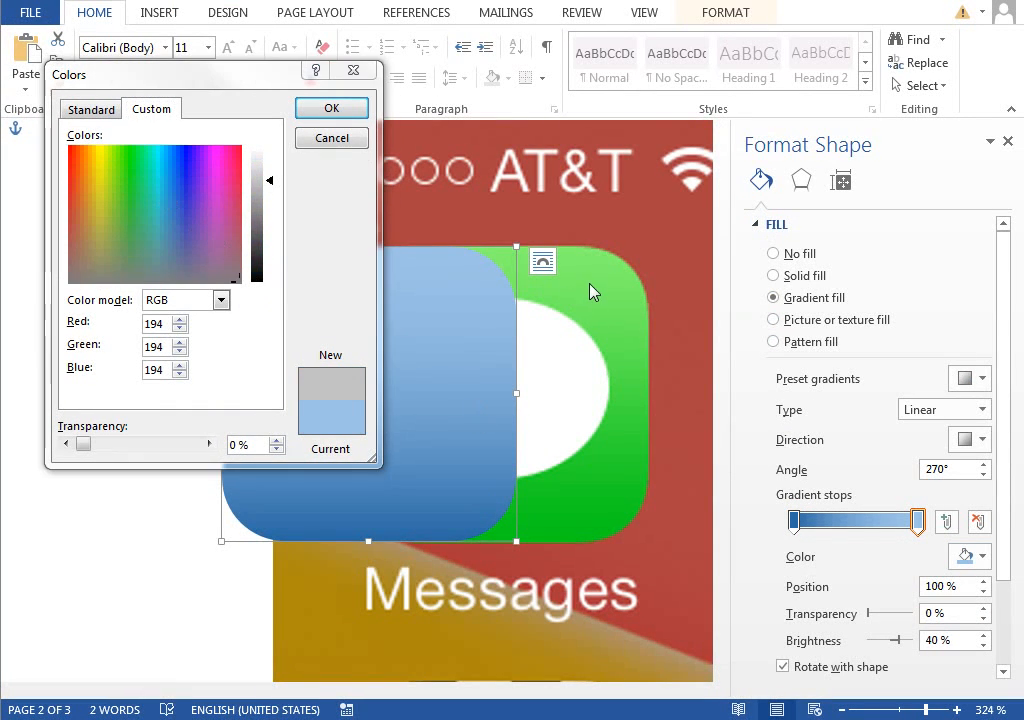
mouse_move(608, 288)
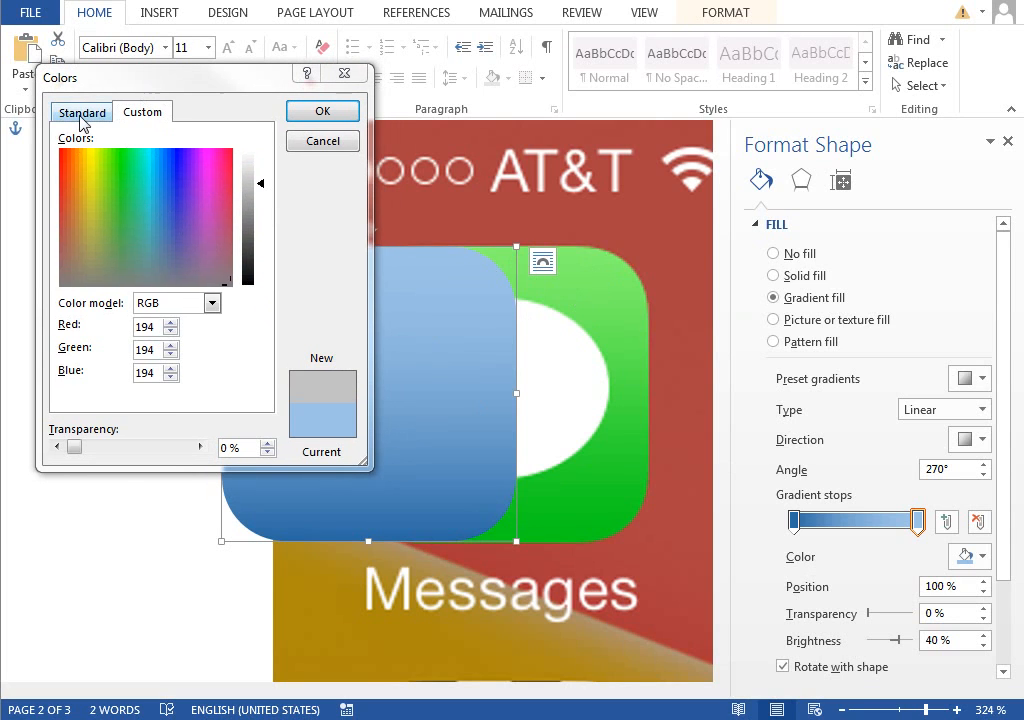
Step: Give the gradient's end stop a light green from the Standard palette
click(80, 112)
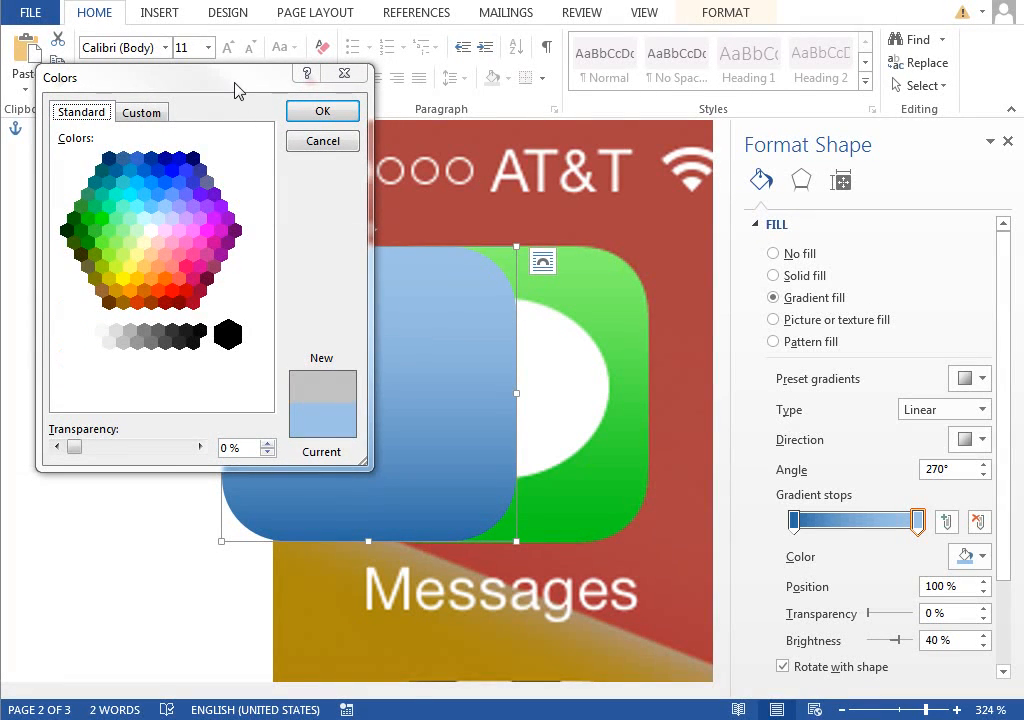
mouse_move(148, 232)
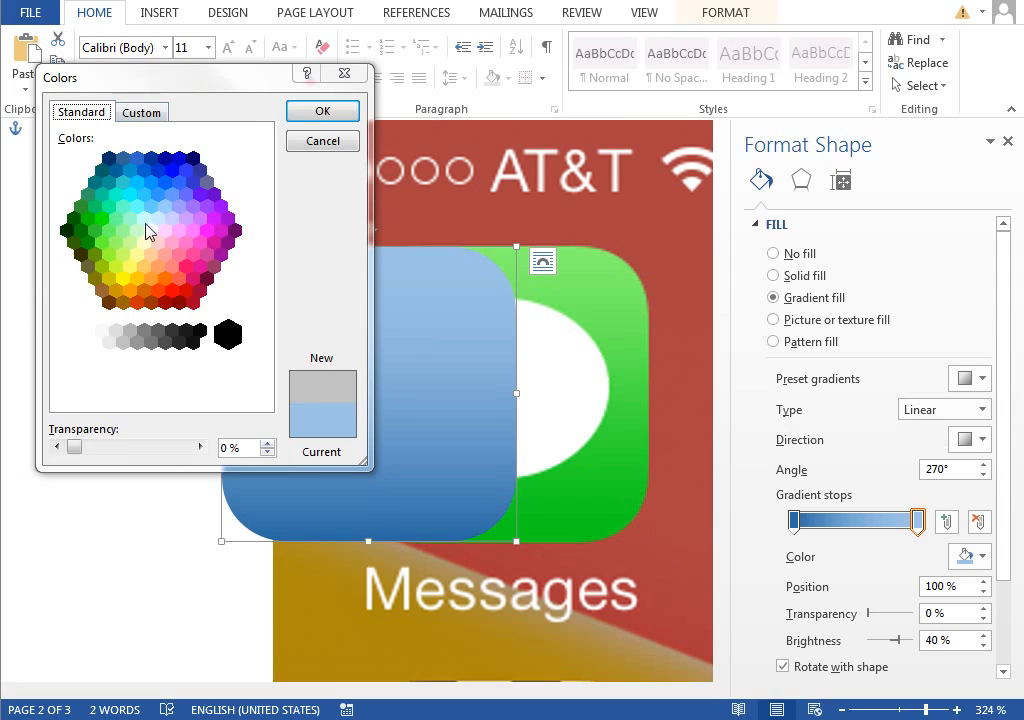
mouse_move(282, 234)
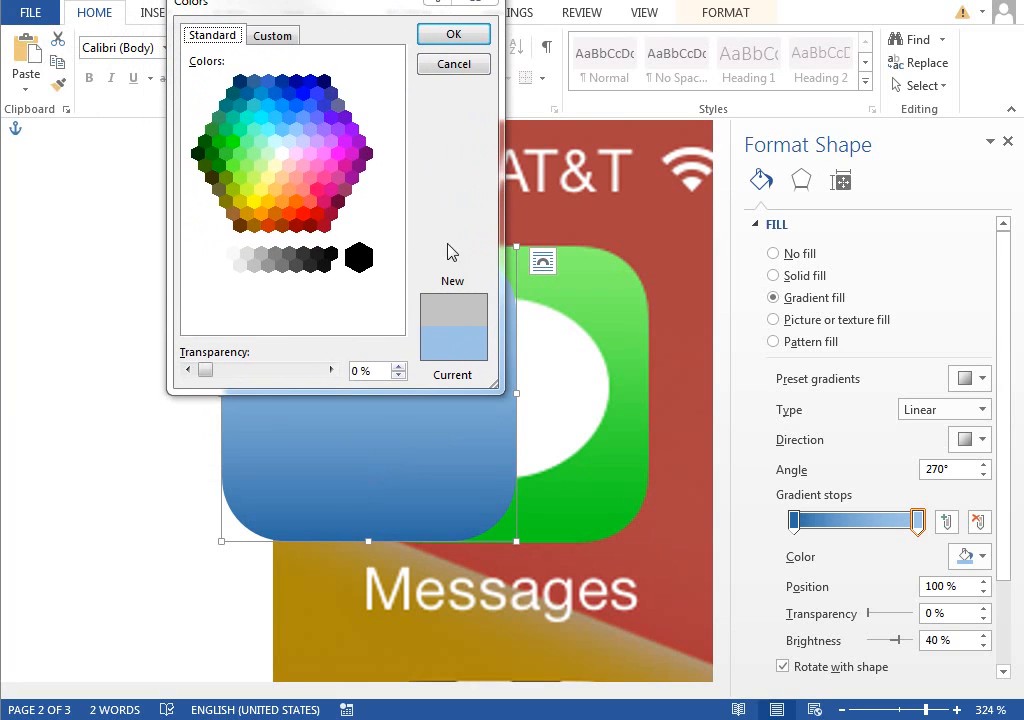
mouse_move(384, 8)
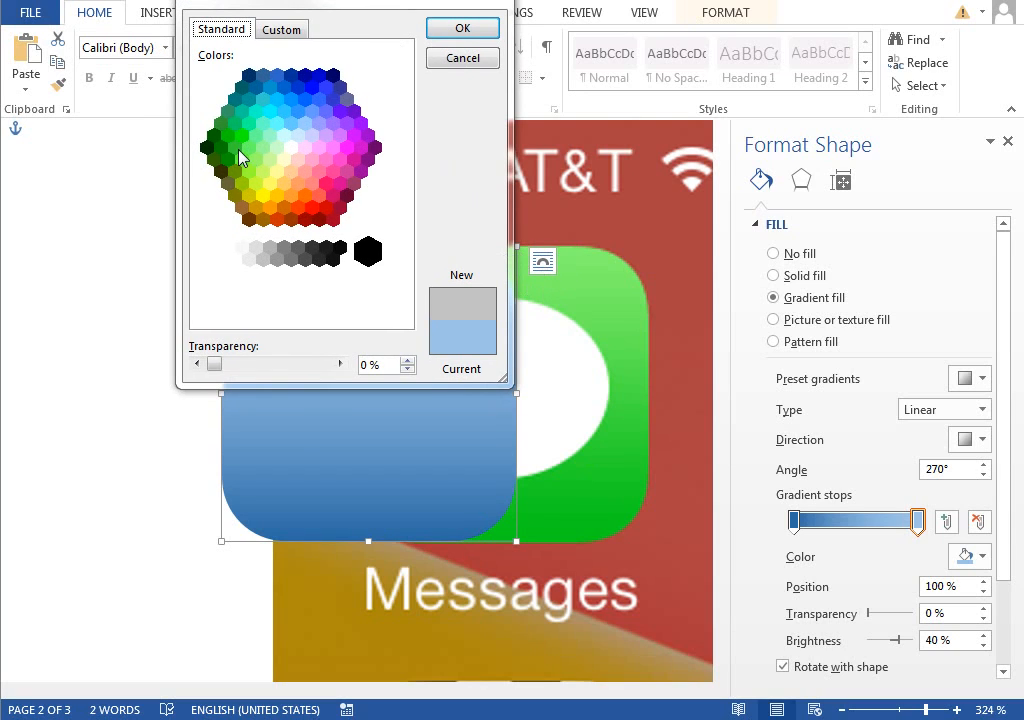
click(272, 116)
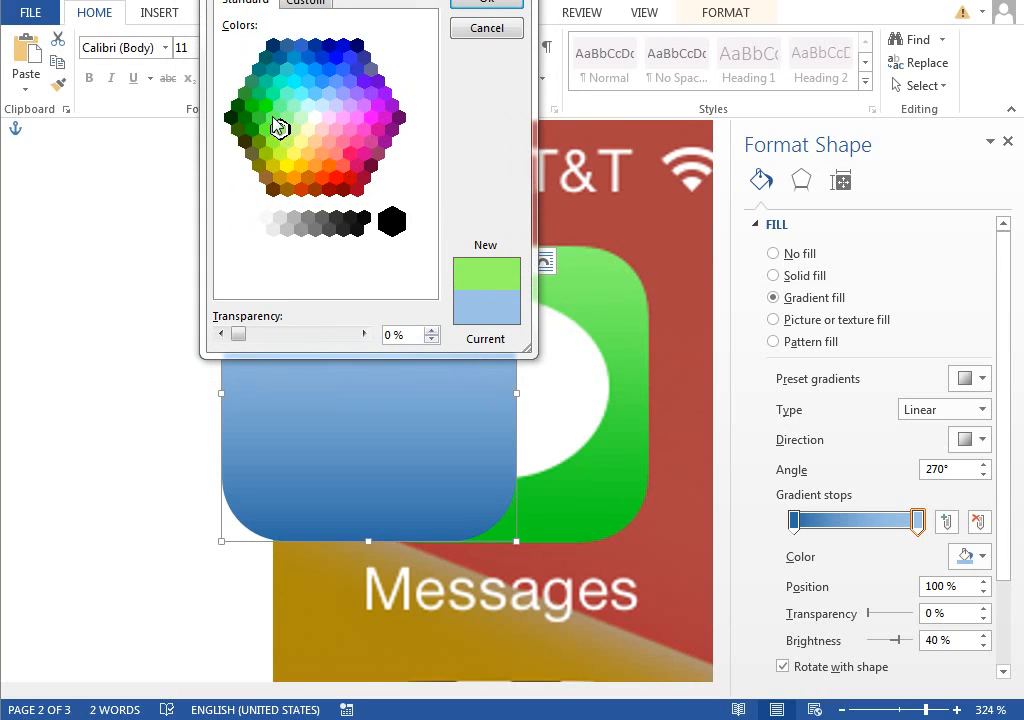
click(304, 2)
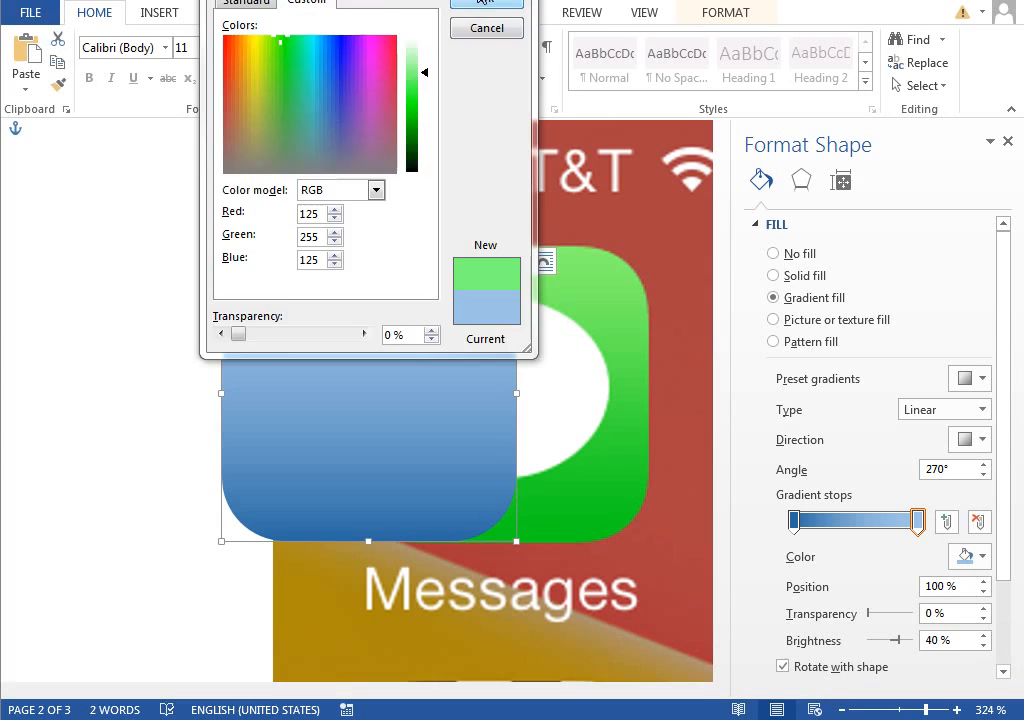
click(486, 4)
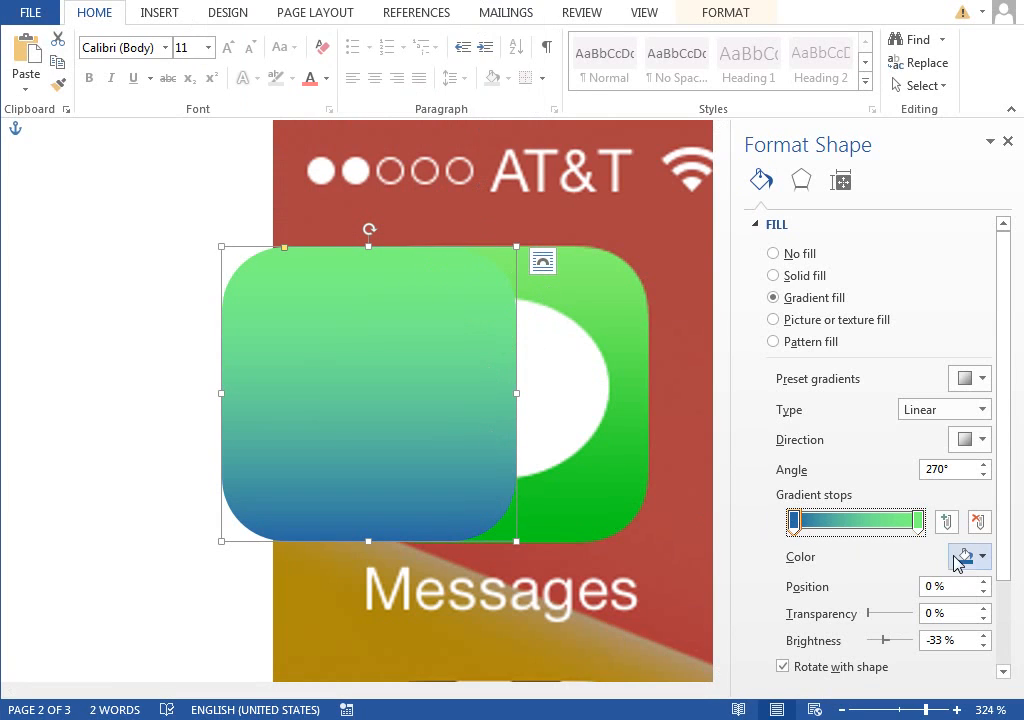
Step: Give the other gradient stop a darker bright green (Green 214) so the square fades light-to-vivid green
click(980, 556)
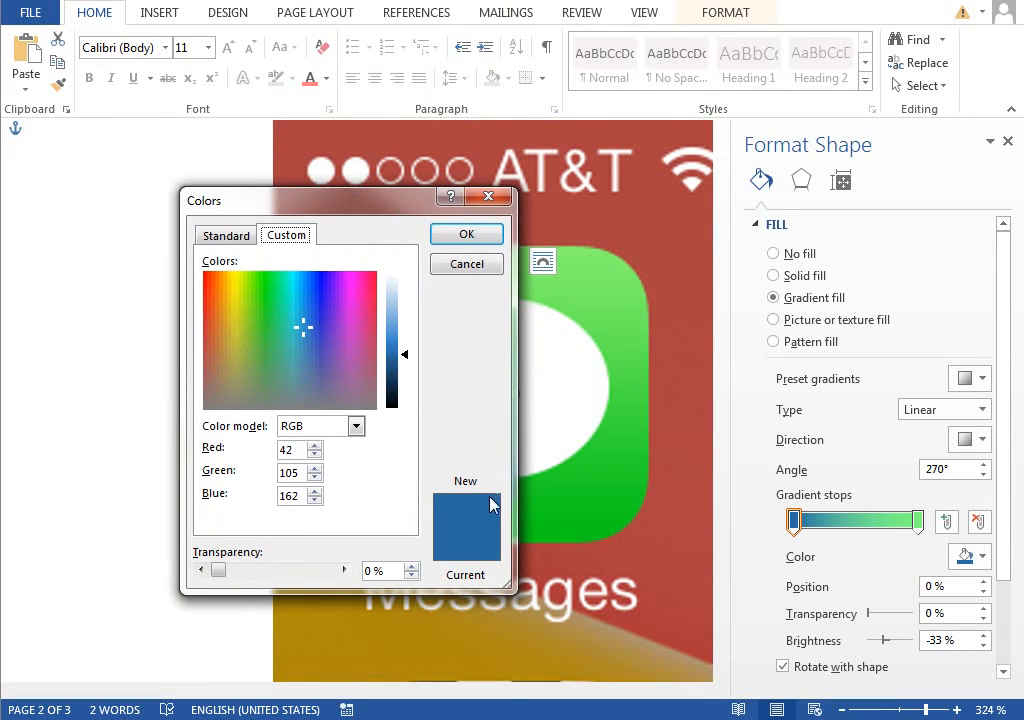
mouse_move(480, 516)
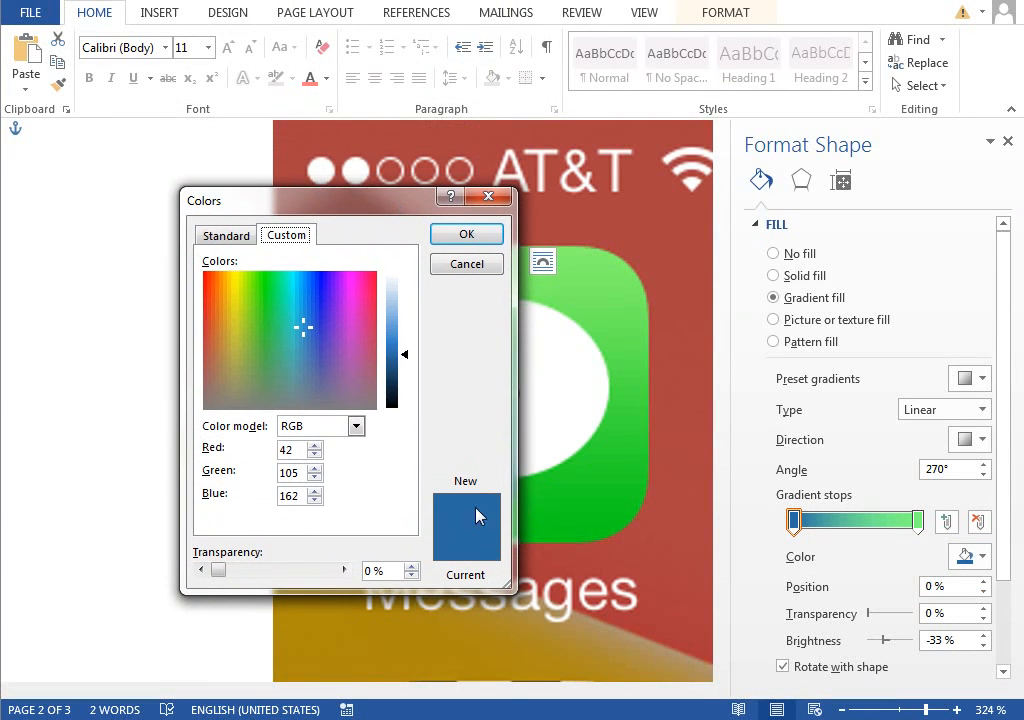
click(224, 236)
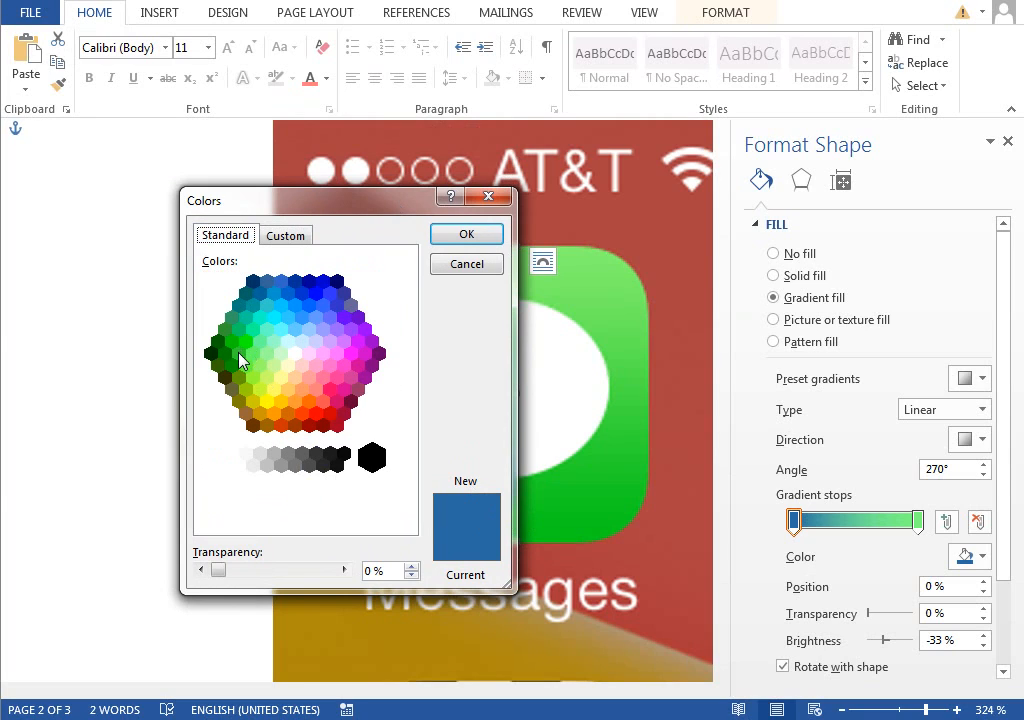
click(238, 356)
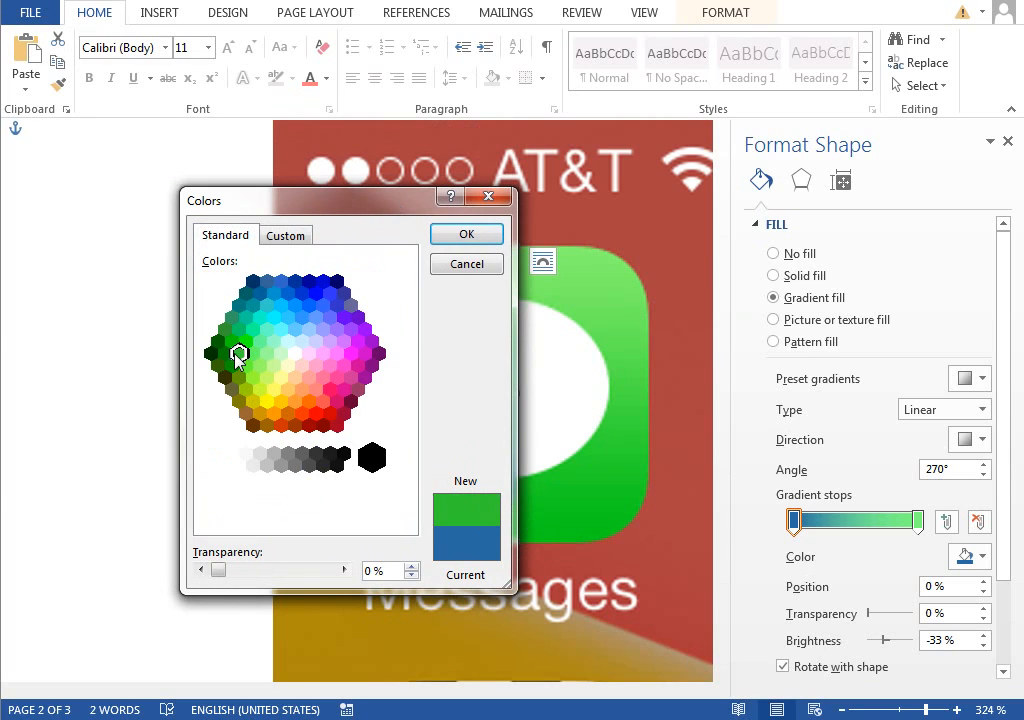
click(230, 340)
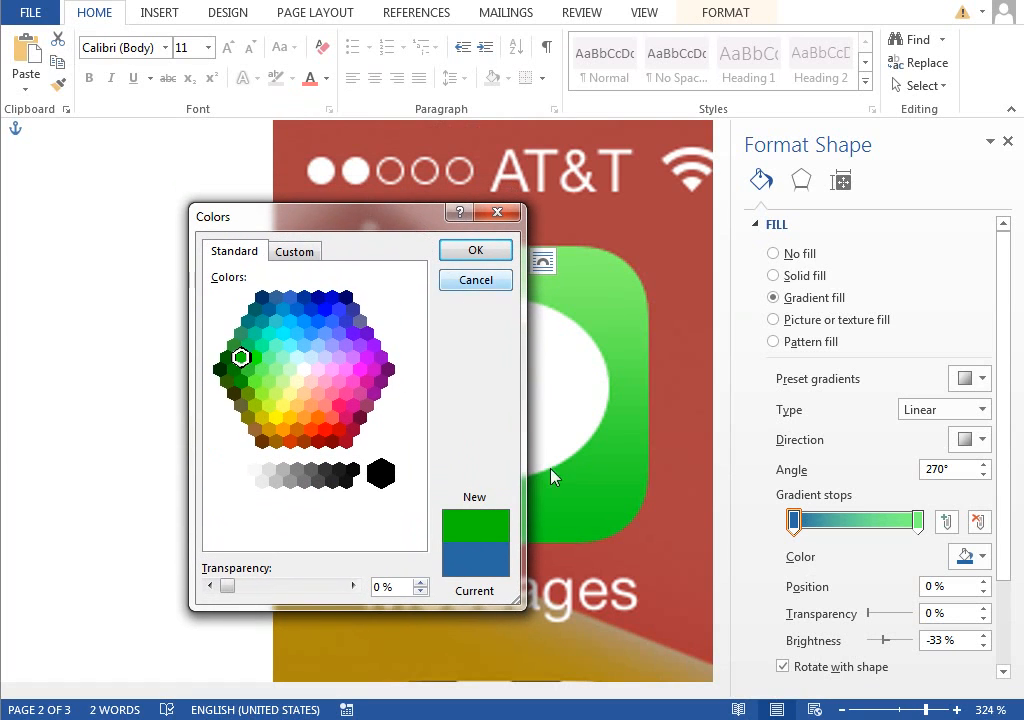
click(296, 250)
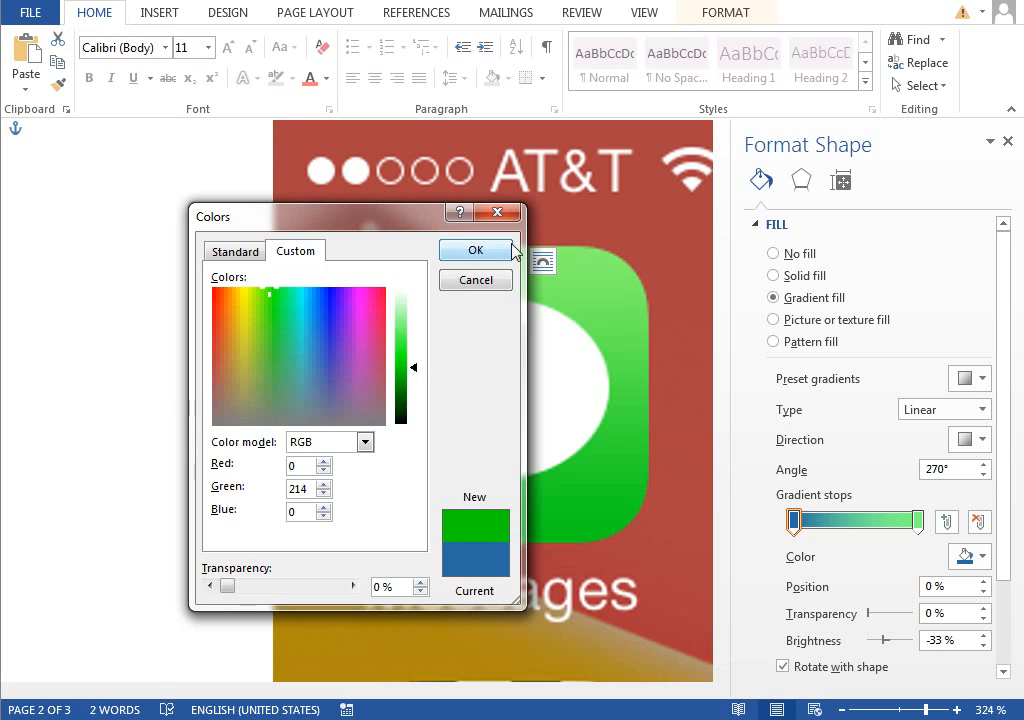
click(476, 250)
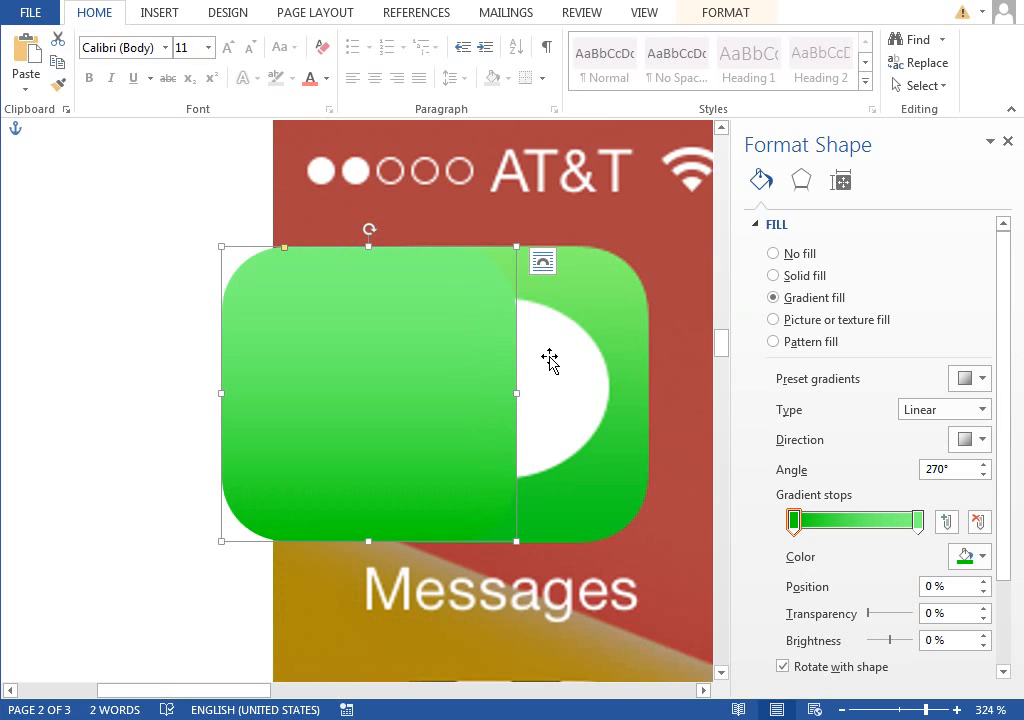
mouse_move(392, 364)
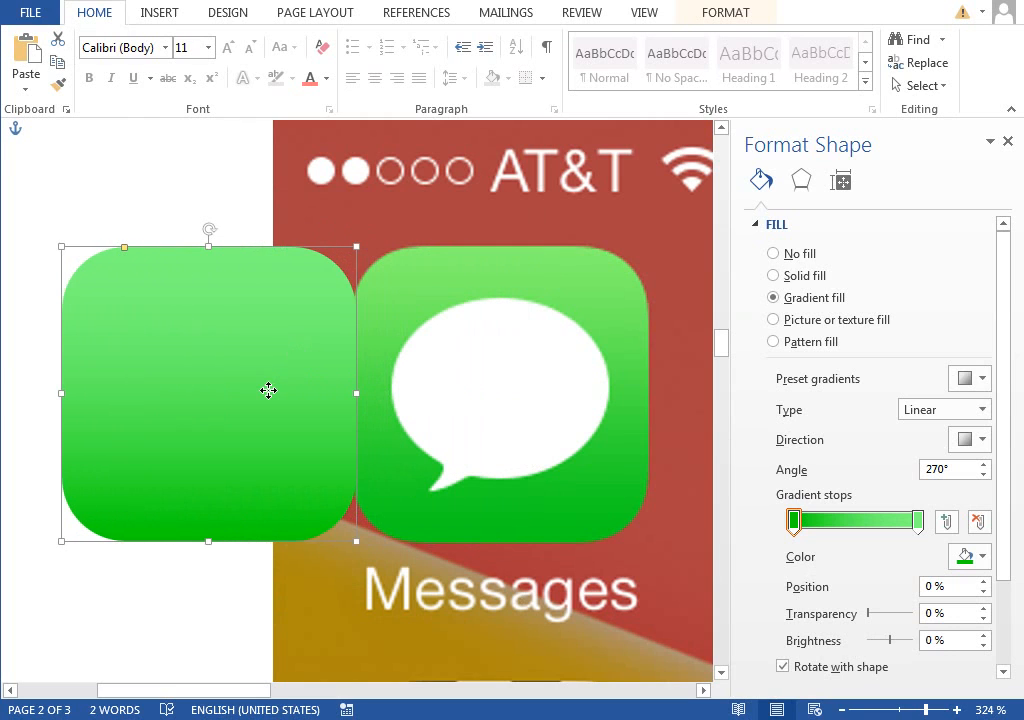
Step: Add a new blank text box over the green square and reference icon
click(160, 12)
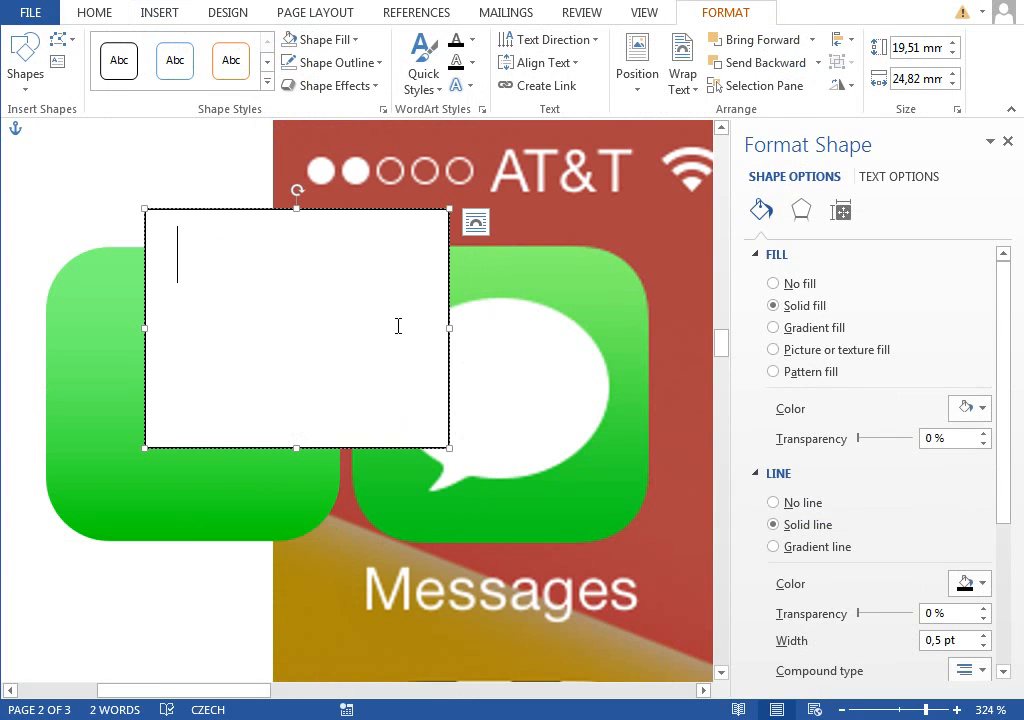
mouse_move(504, 444)
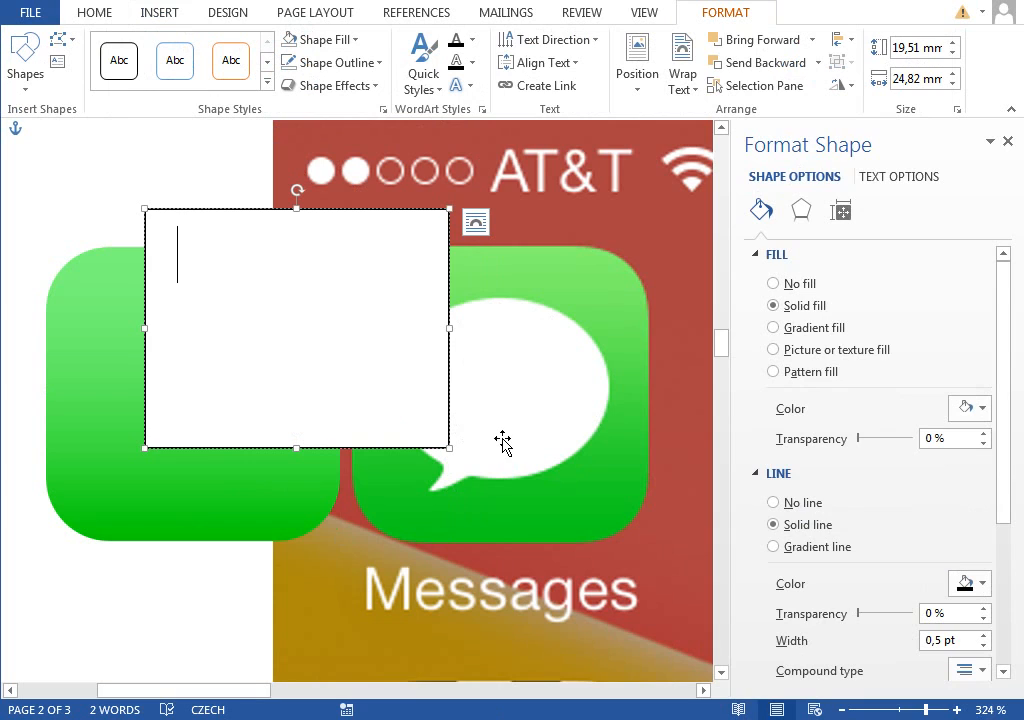
mouse_move(182, 32)
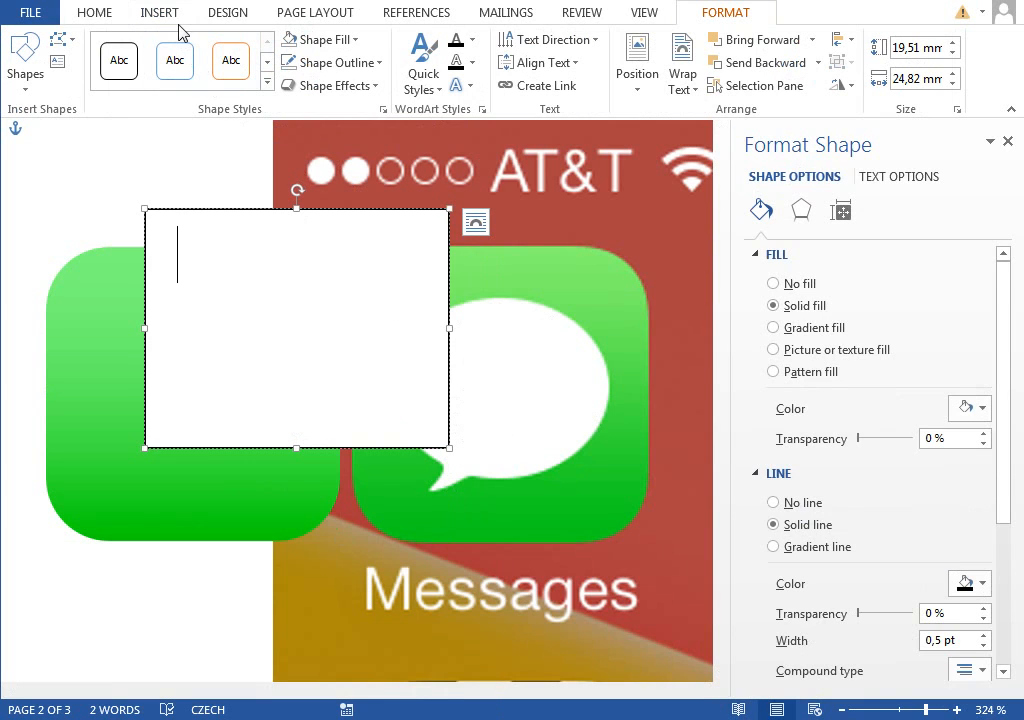
Step: Insert the speech-bubble character into the text box via More Symbols
click(160, 12)
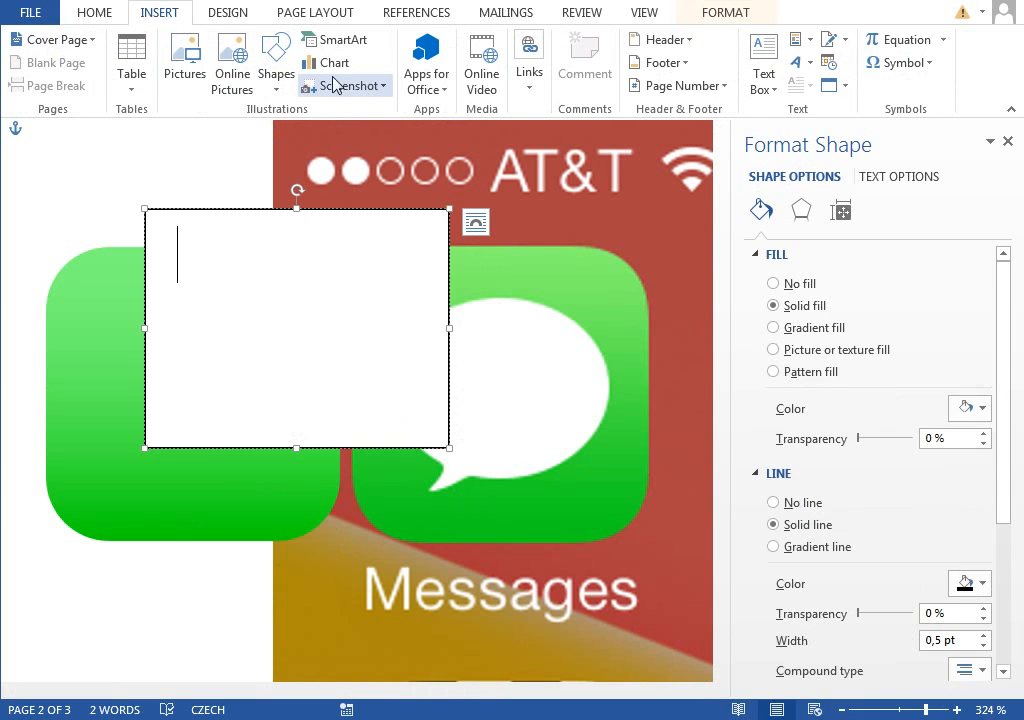
mouse_move(862, 110)
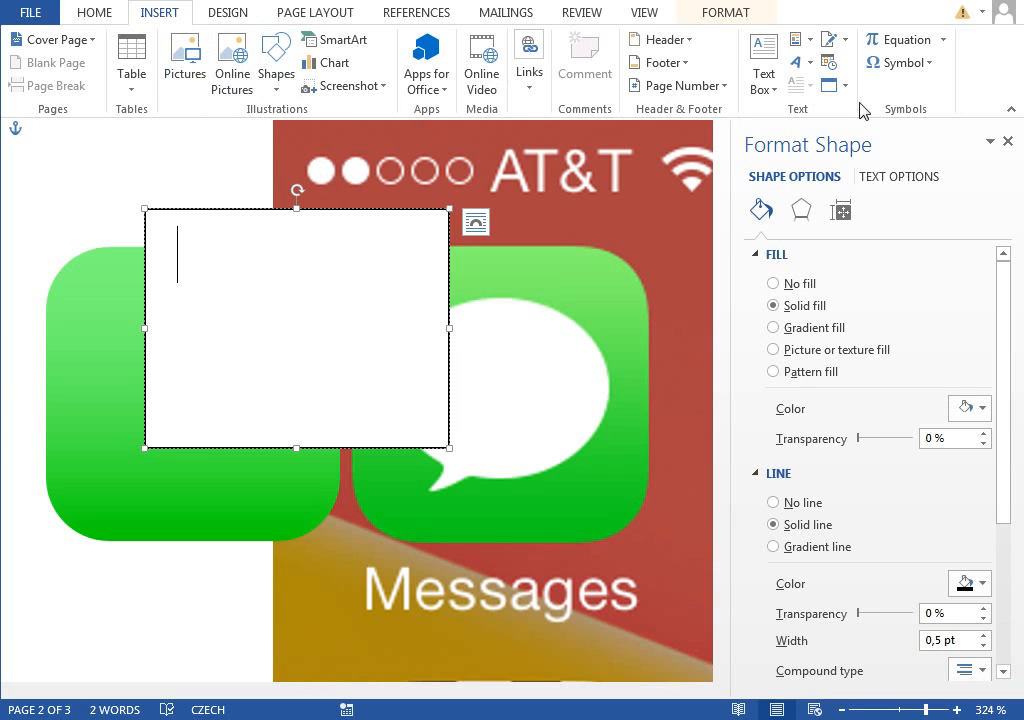
click(898, 62)
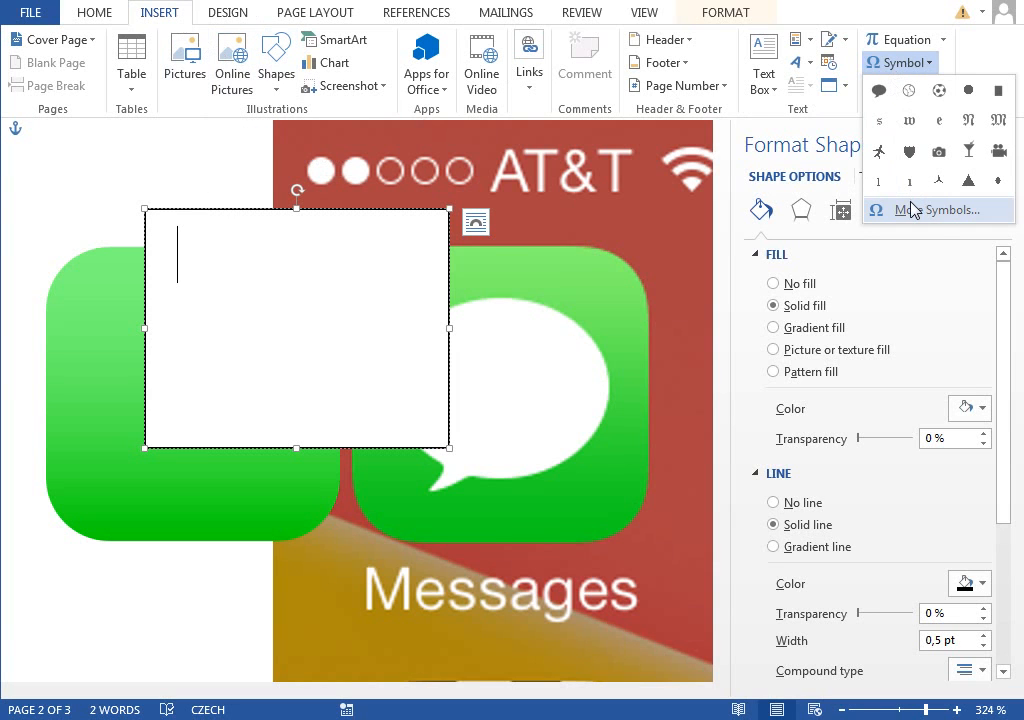
click(936, 210)
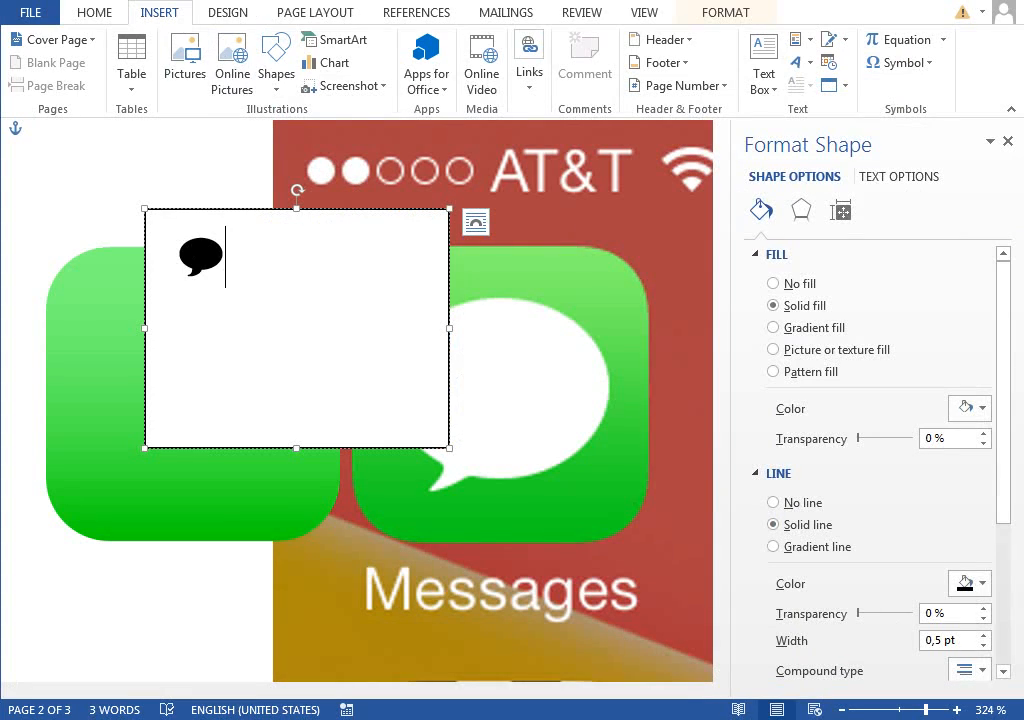
click(724, 12)
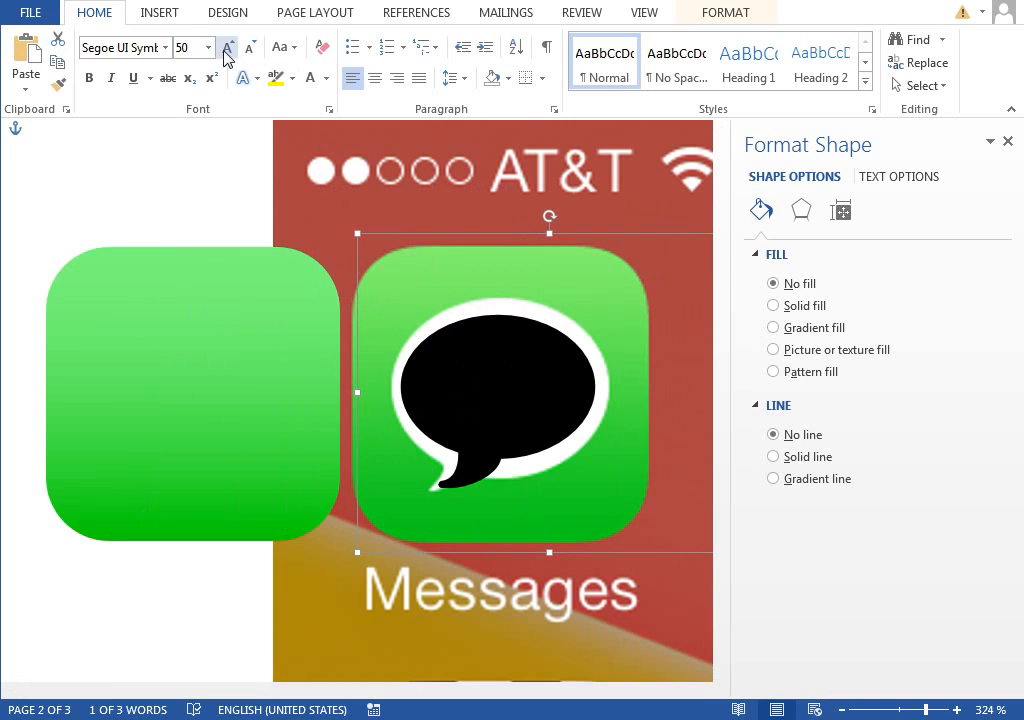
Step: Make the speech-bubble symbol font size 60 and white
click(228, 48)
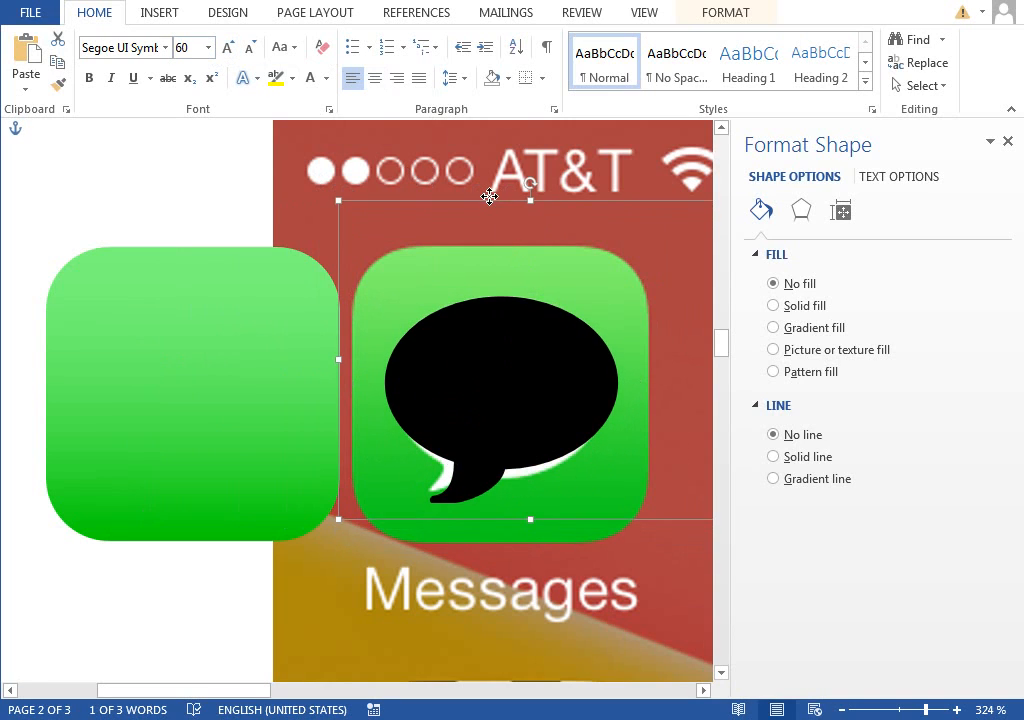
click(328, 78)
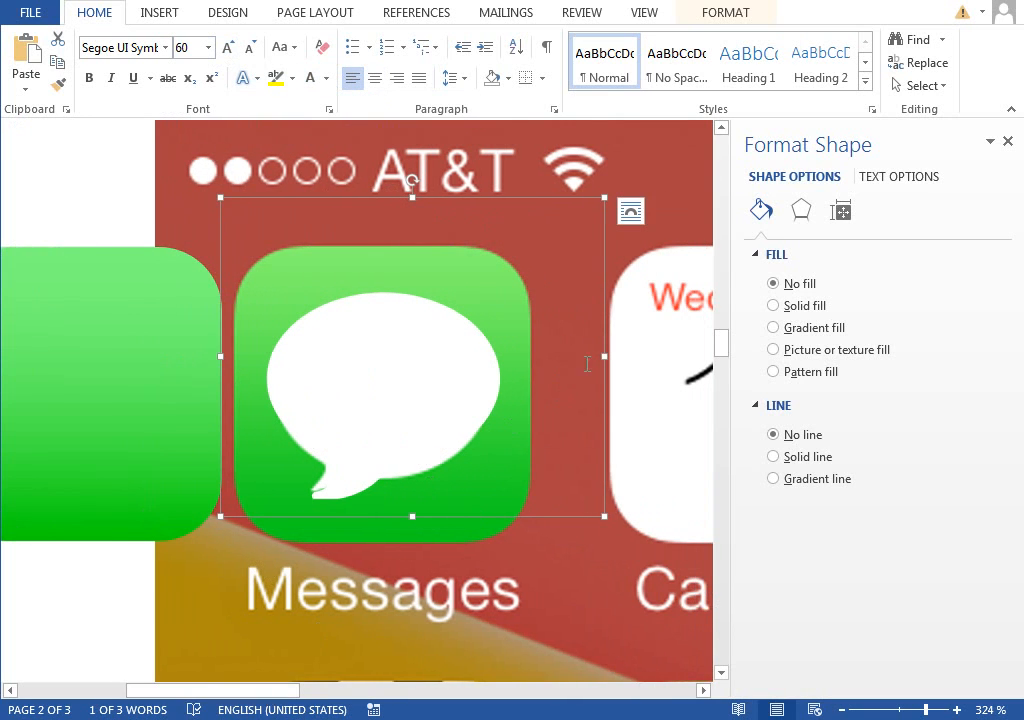
Step: Move the green square behind the white bubble and select both shapes together
drag(412, 364, 252, 384)
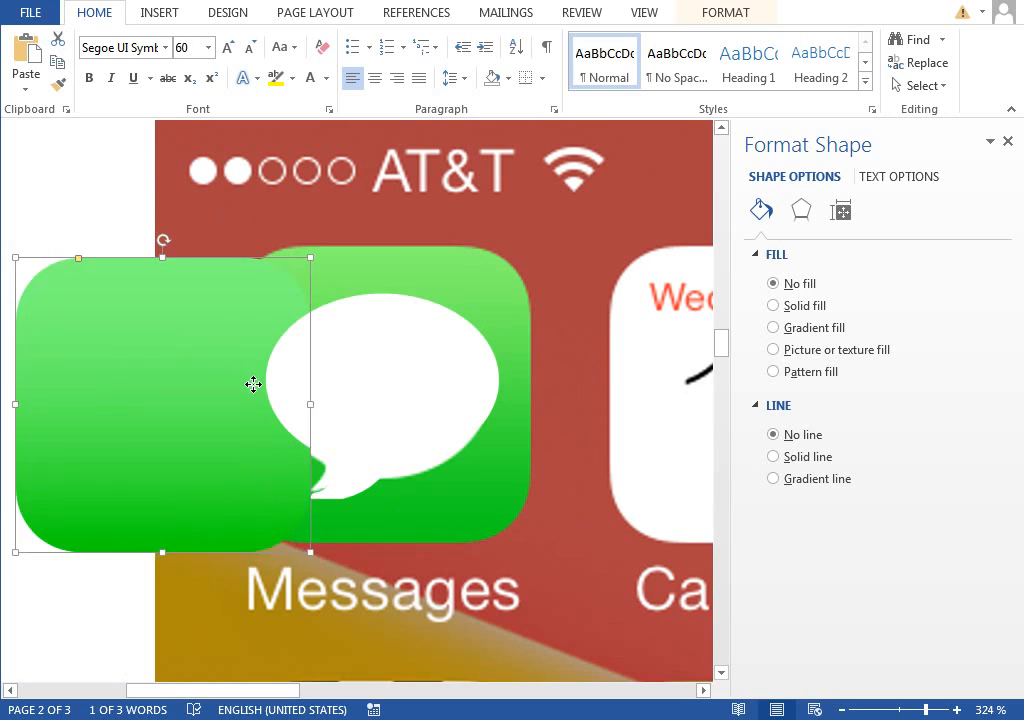
click(772, 296)
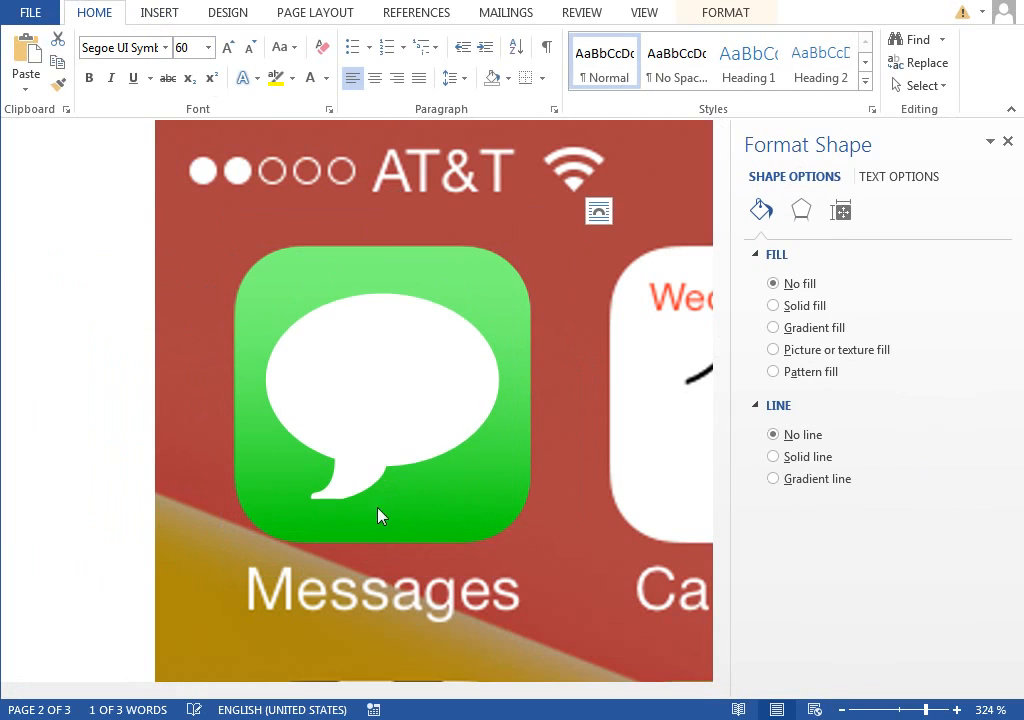
click(380, 516)
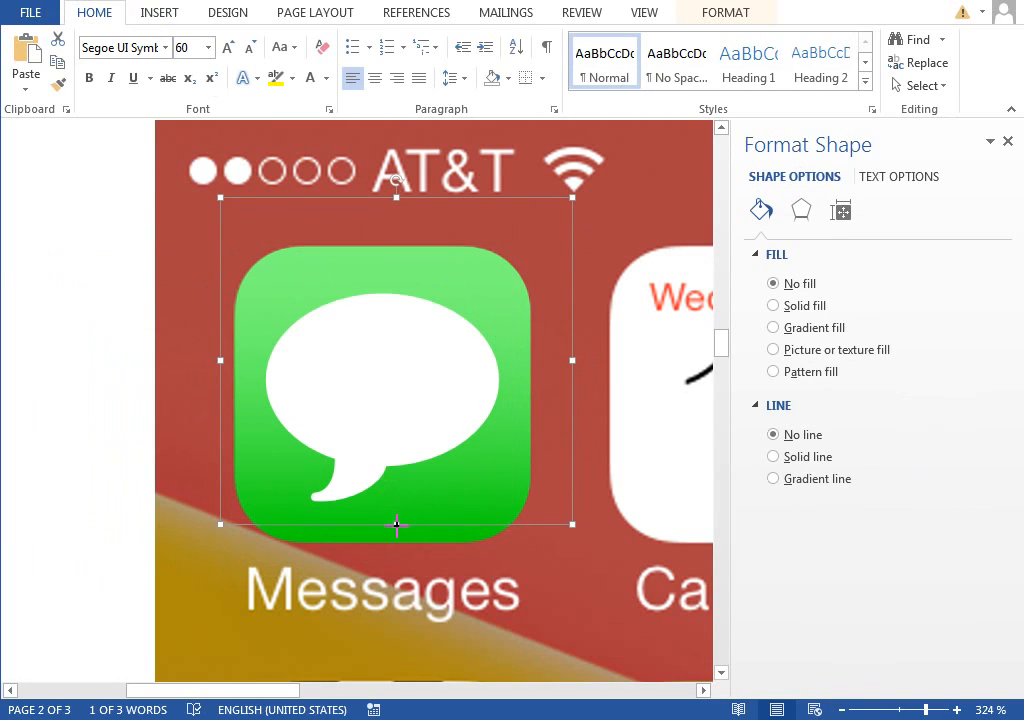
drag(396, 524, 396, 540)
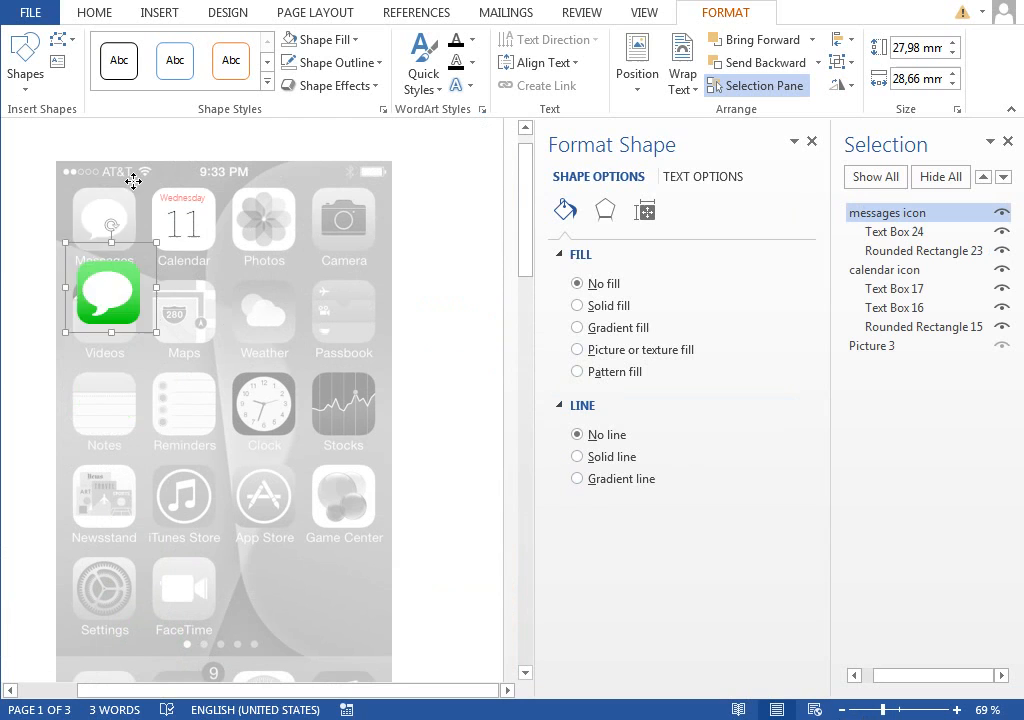
Step: Drag the grouped messages icon into the top-left app slot of the home-screen mockup
drag(108, 290, 108, 216)
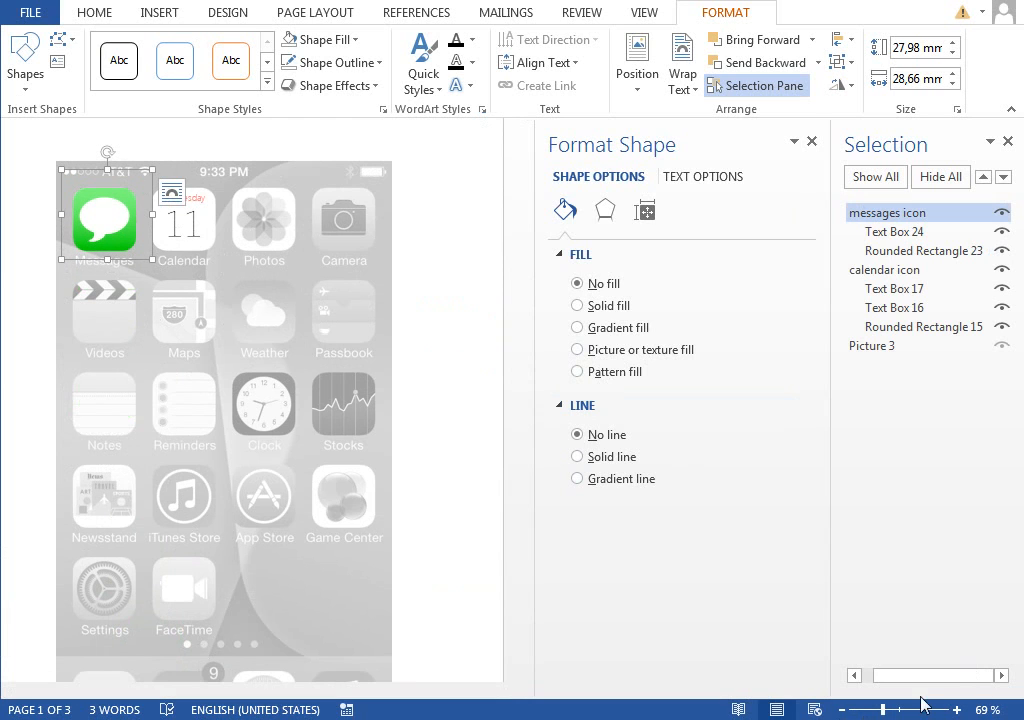